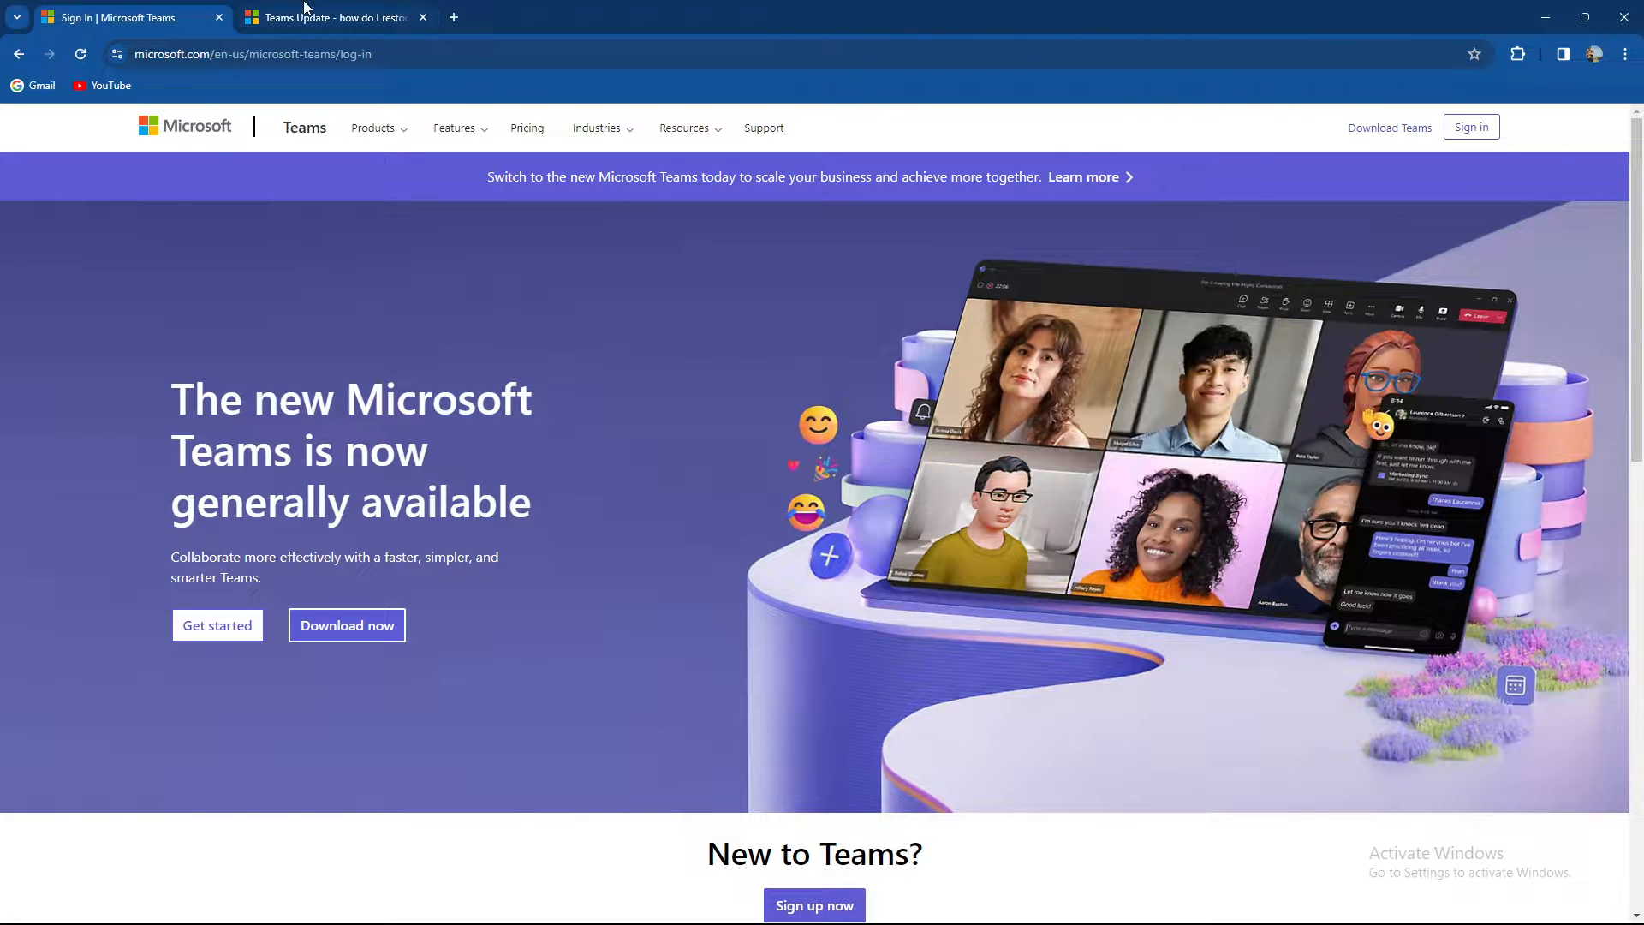
Switch to the 'Teams Update - how do I restore the previous version' thread and read the reply.
left_click(330, 17)
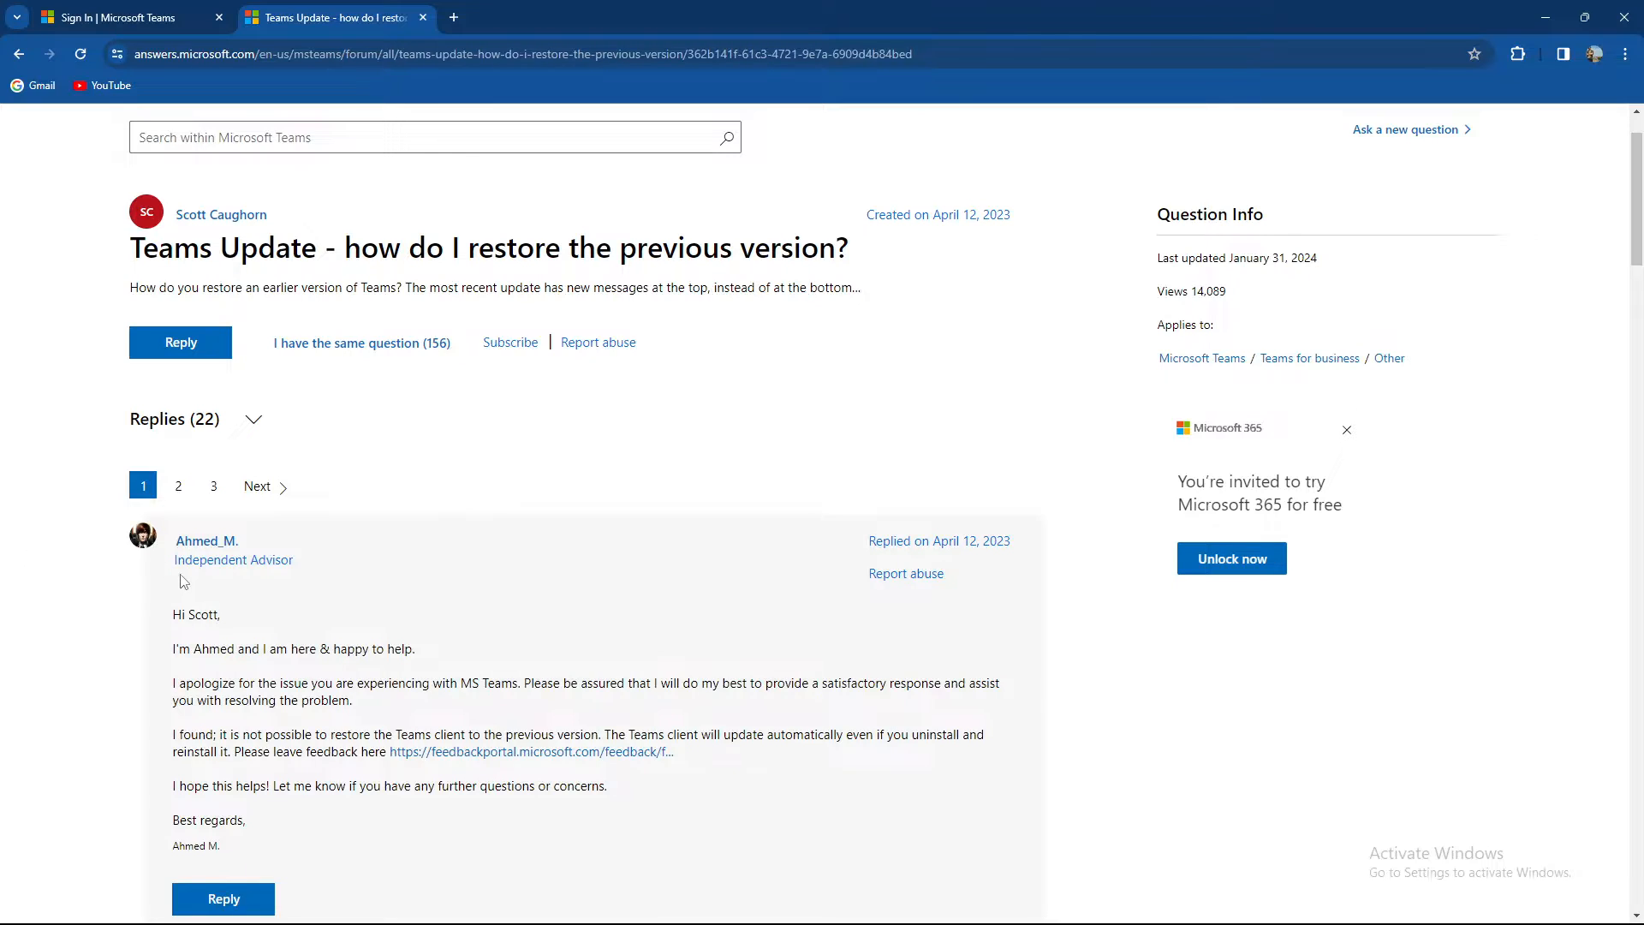
mouse_move(101, 665)
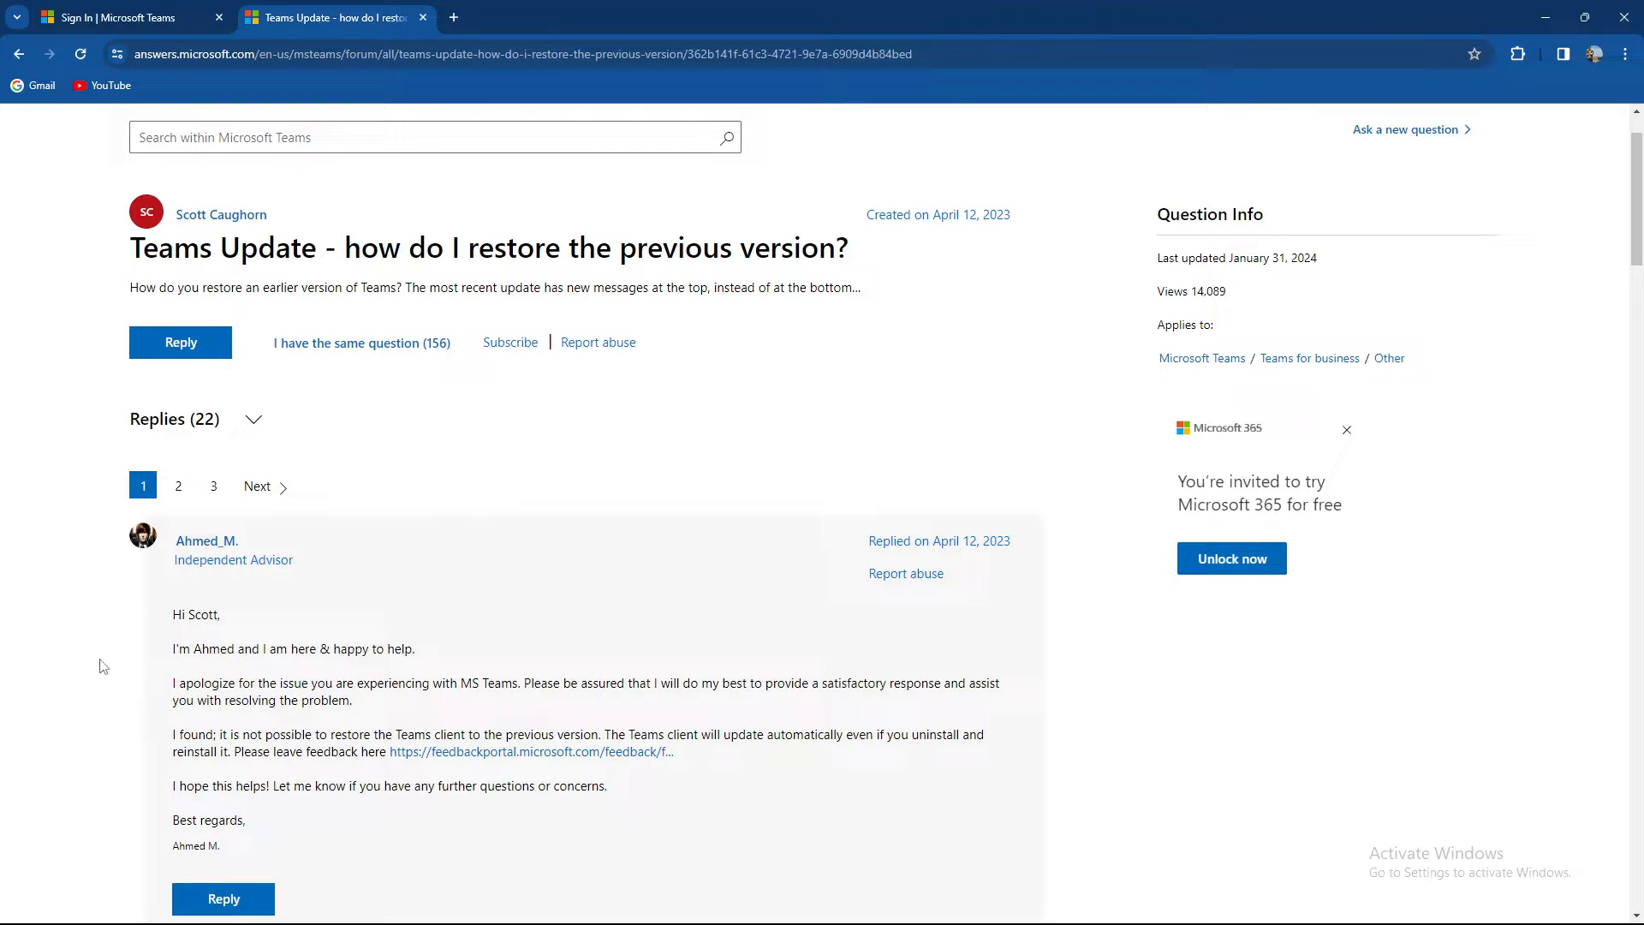
mouse_move(102, 684)
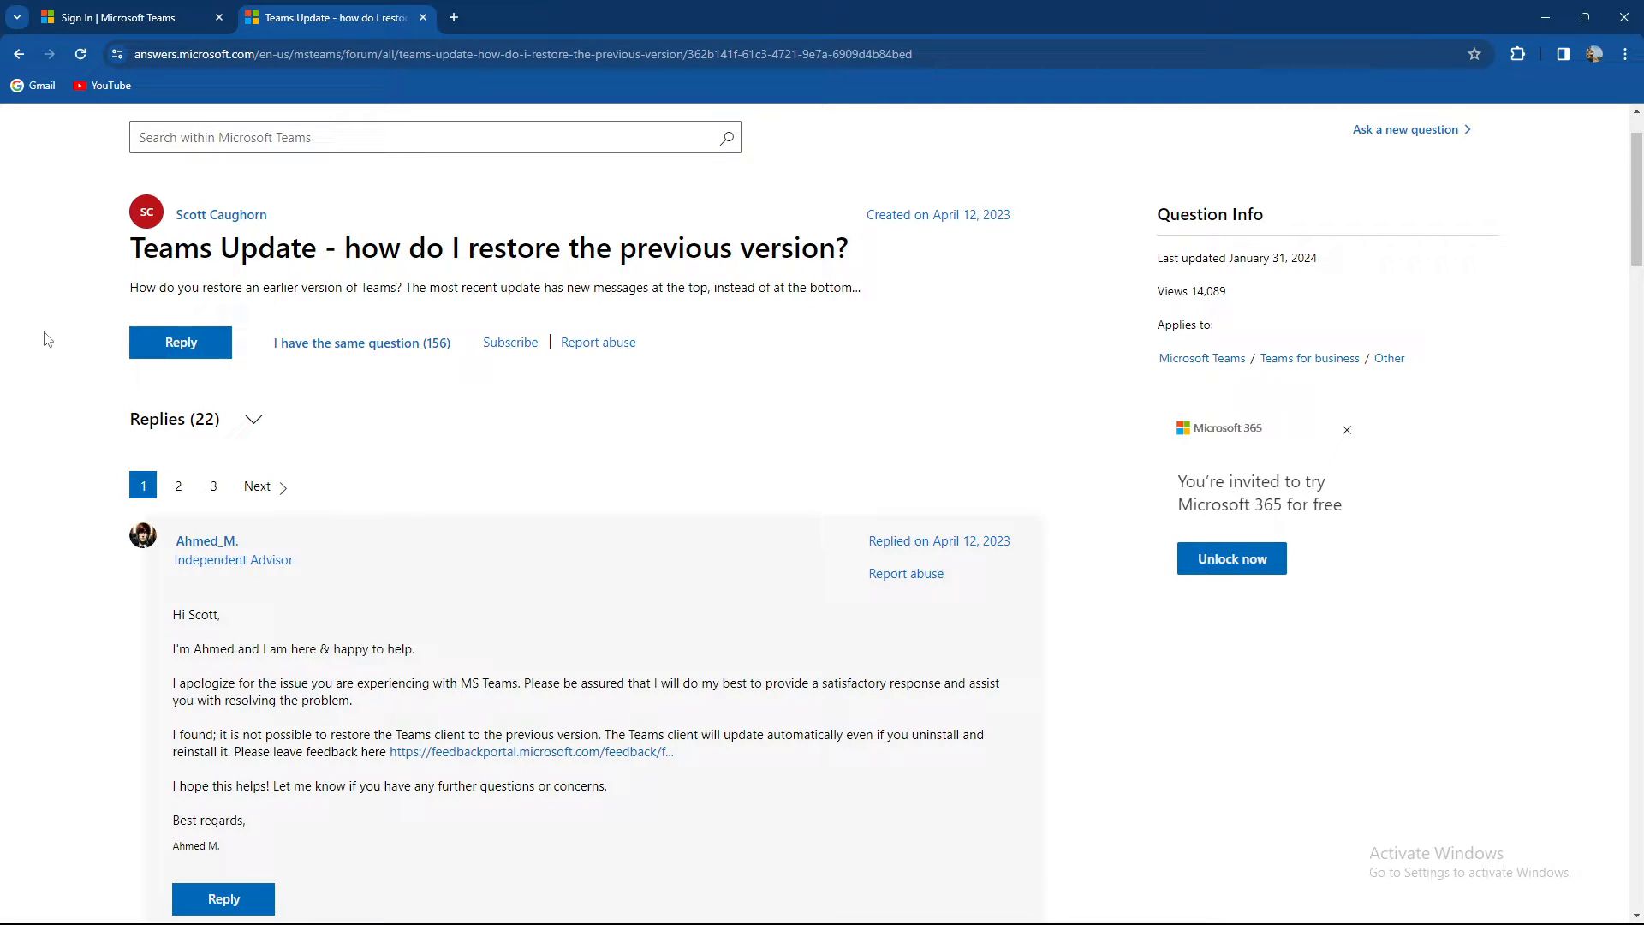
mouse_move(79, 665)
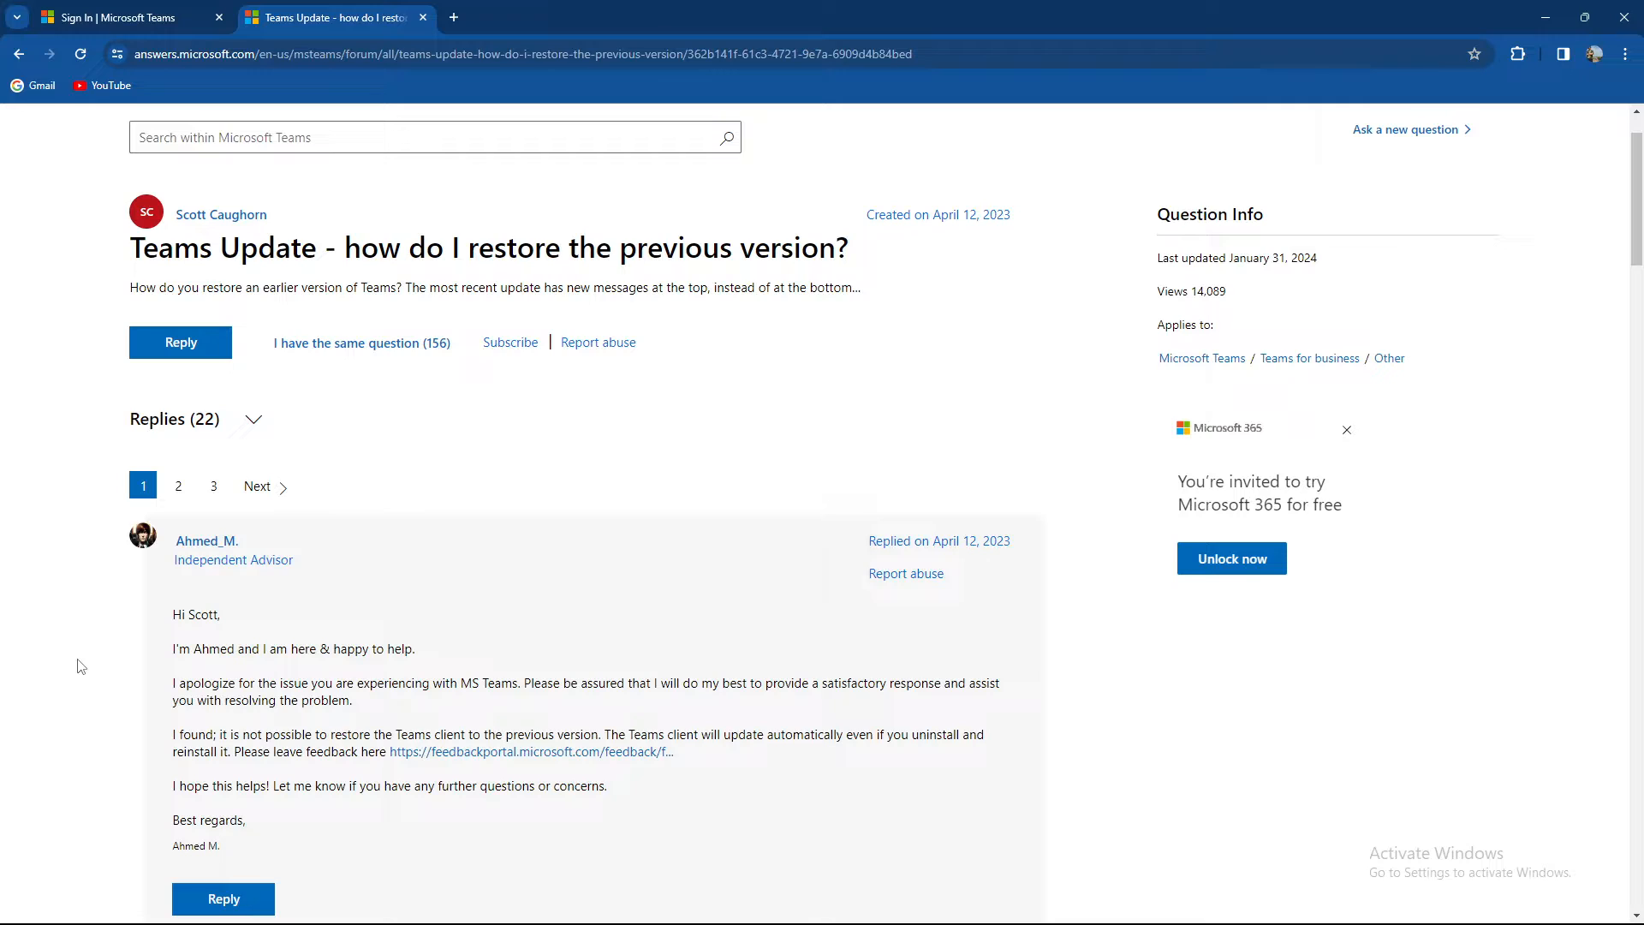
mouse_move(83, 686)
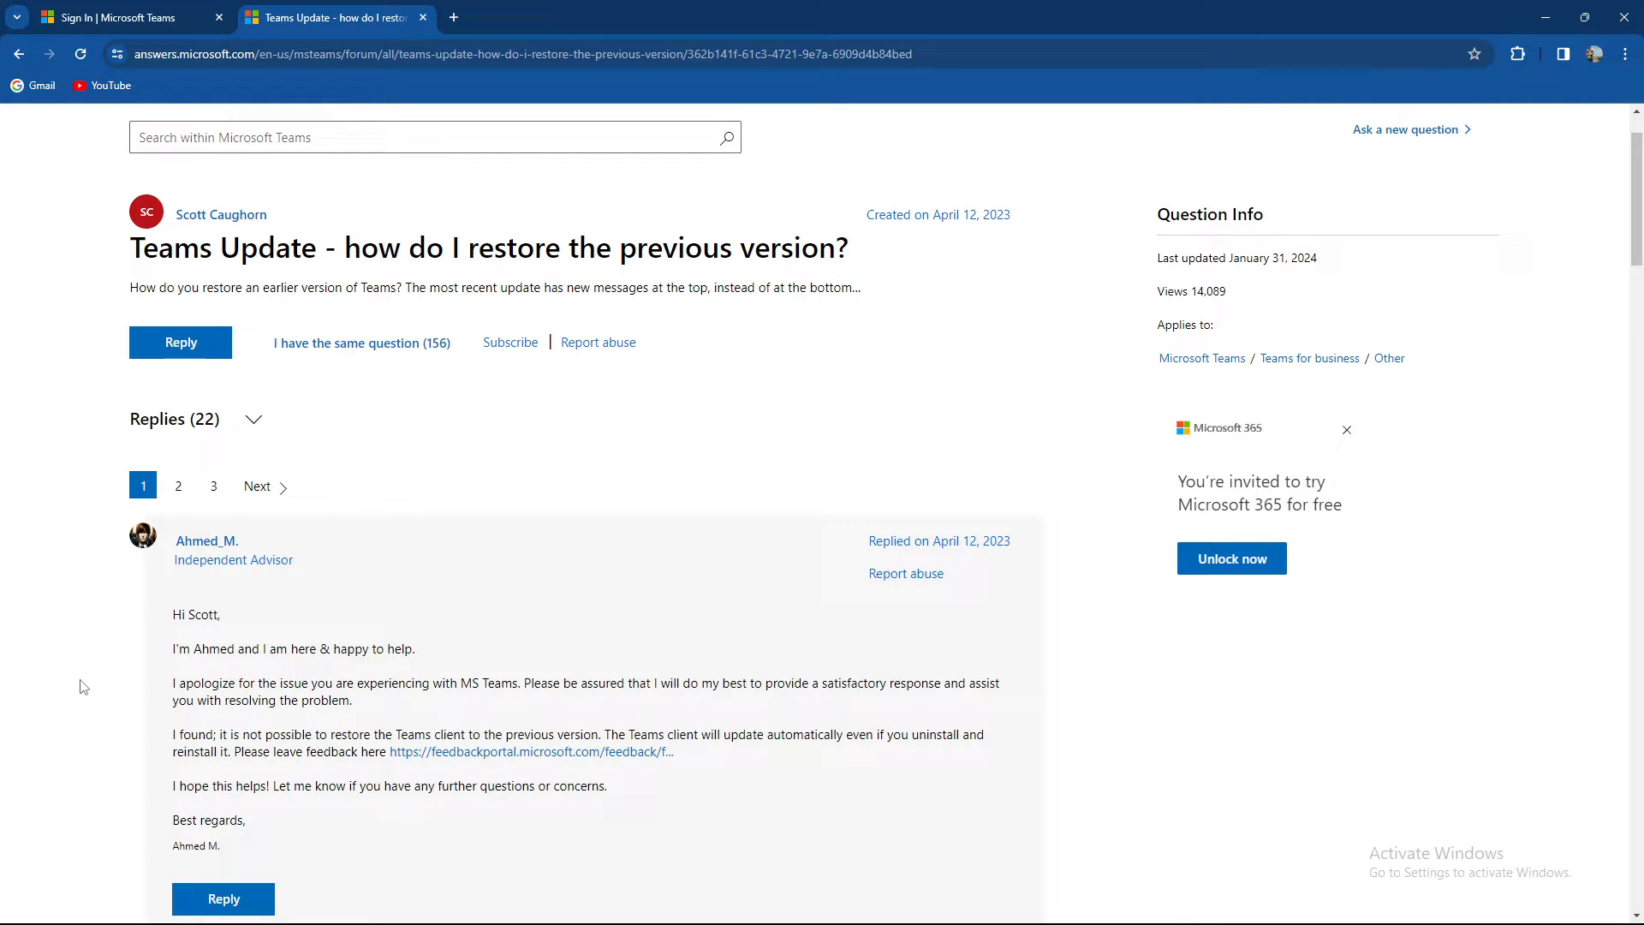
mouse_move(66, 717)
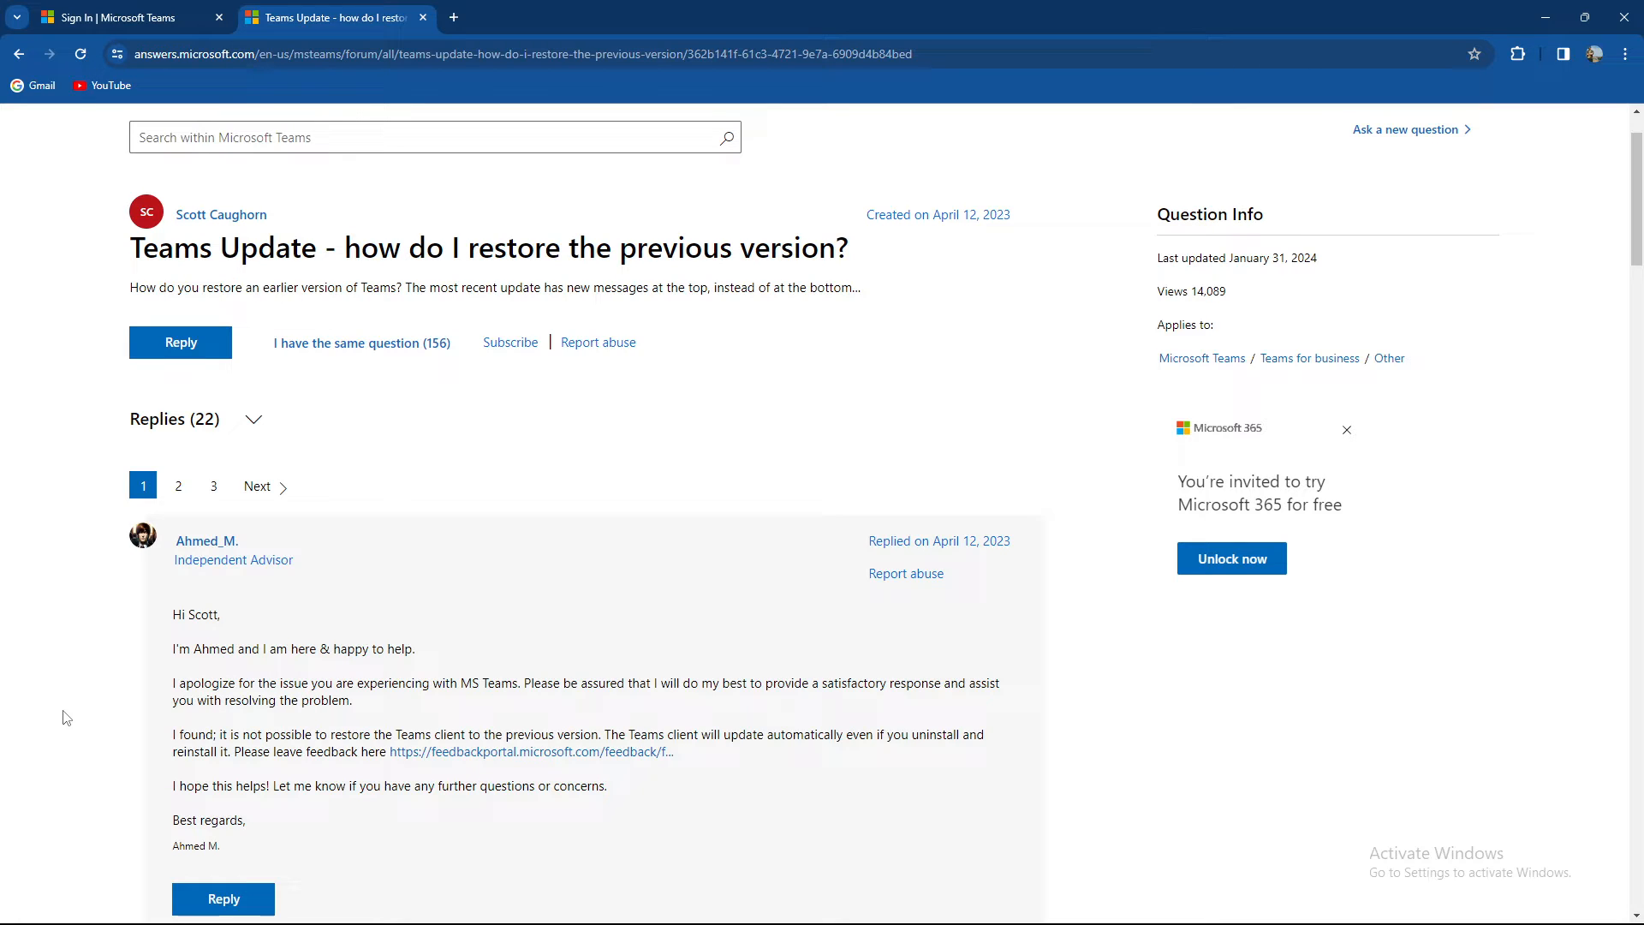
mouse_move(221, 759)
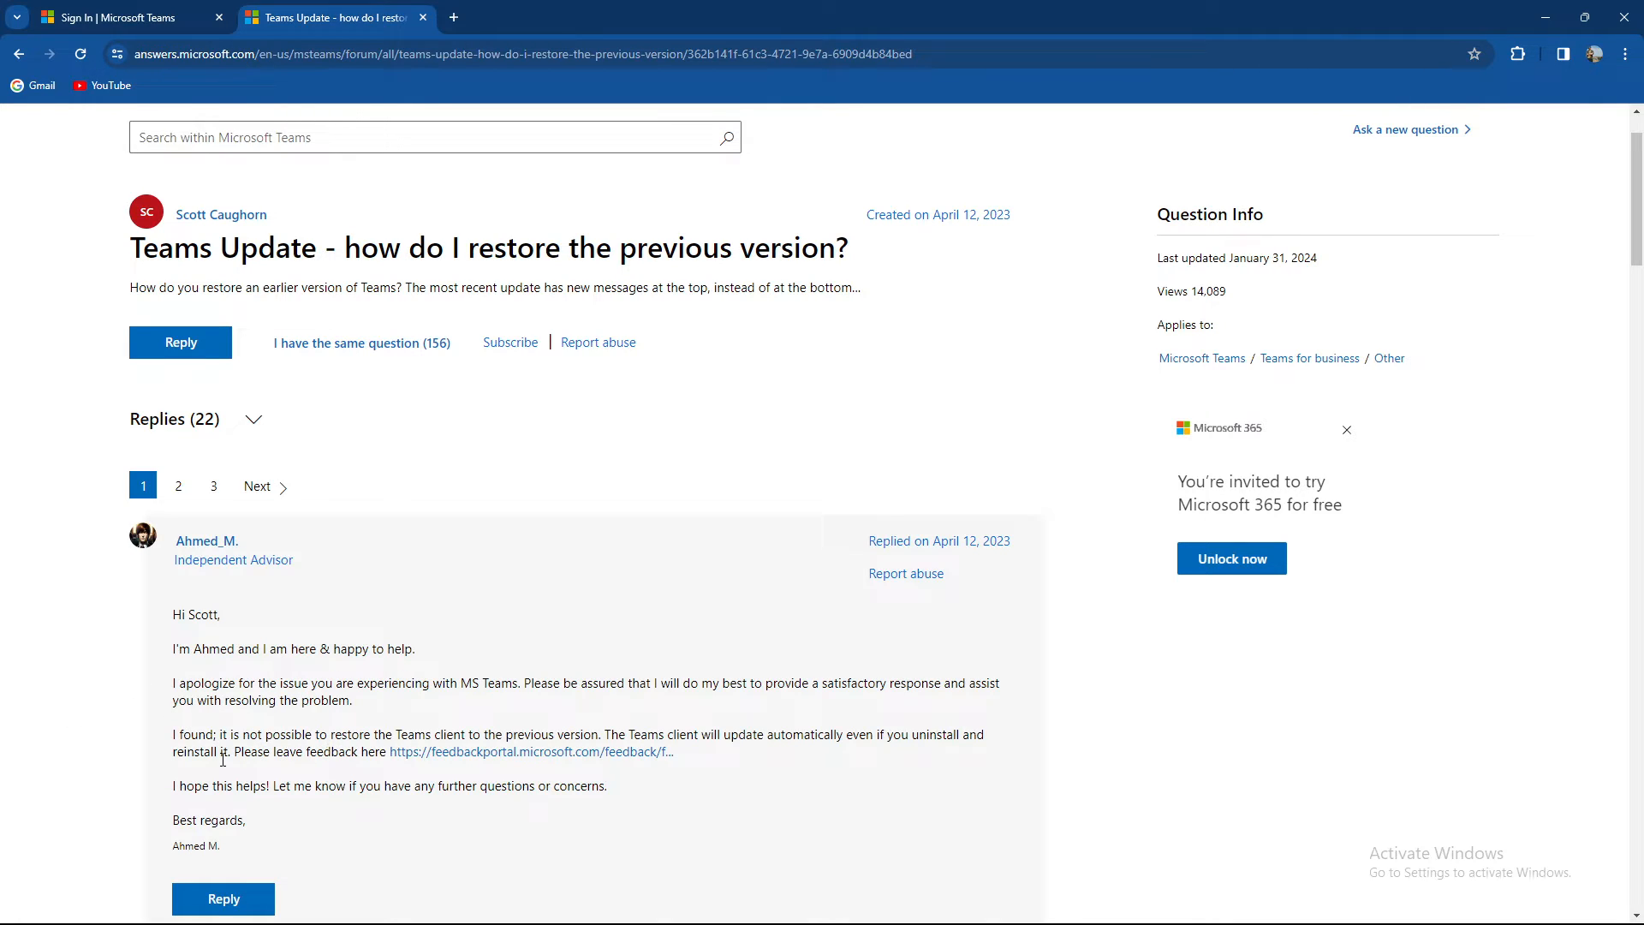
mouse_move(724, 751)
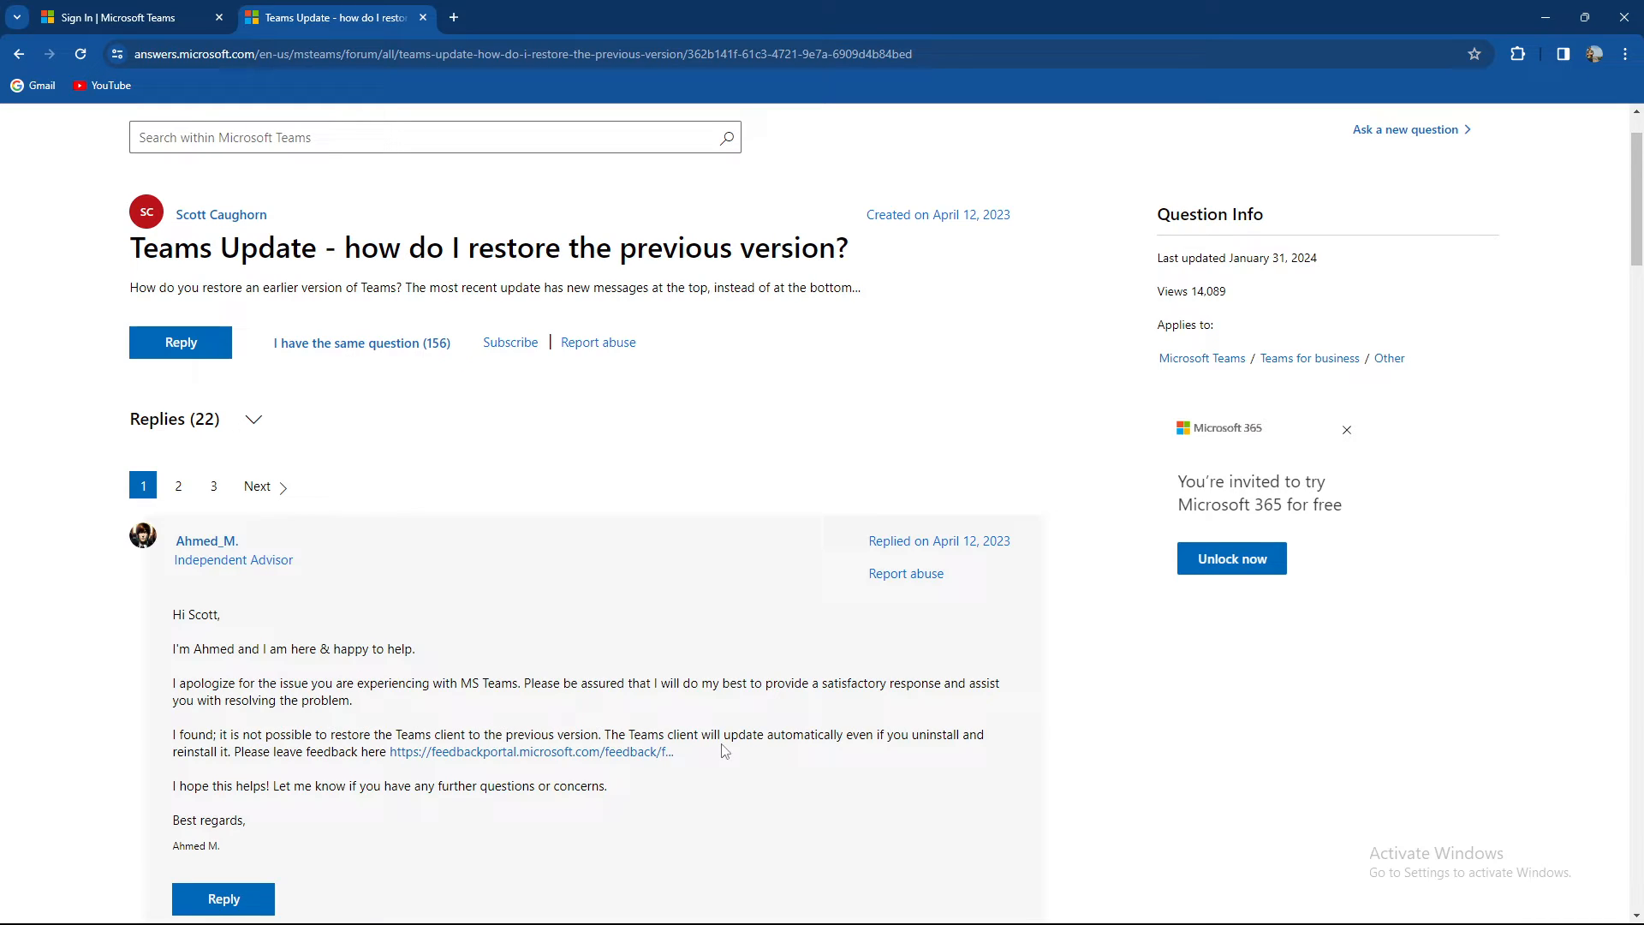
mouse_move(814, 755)
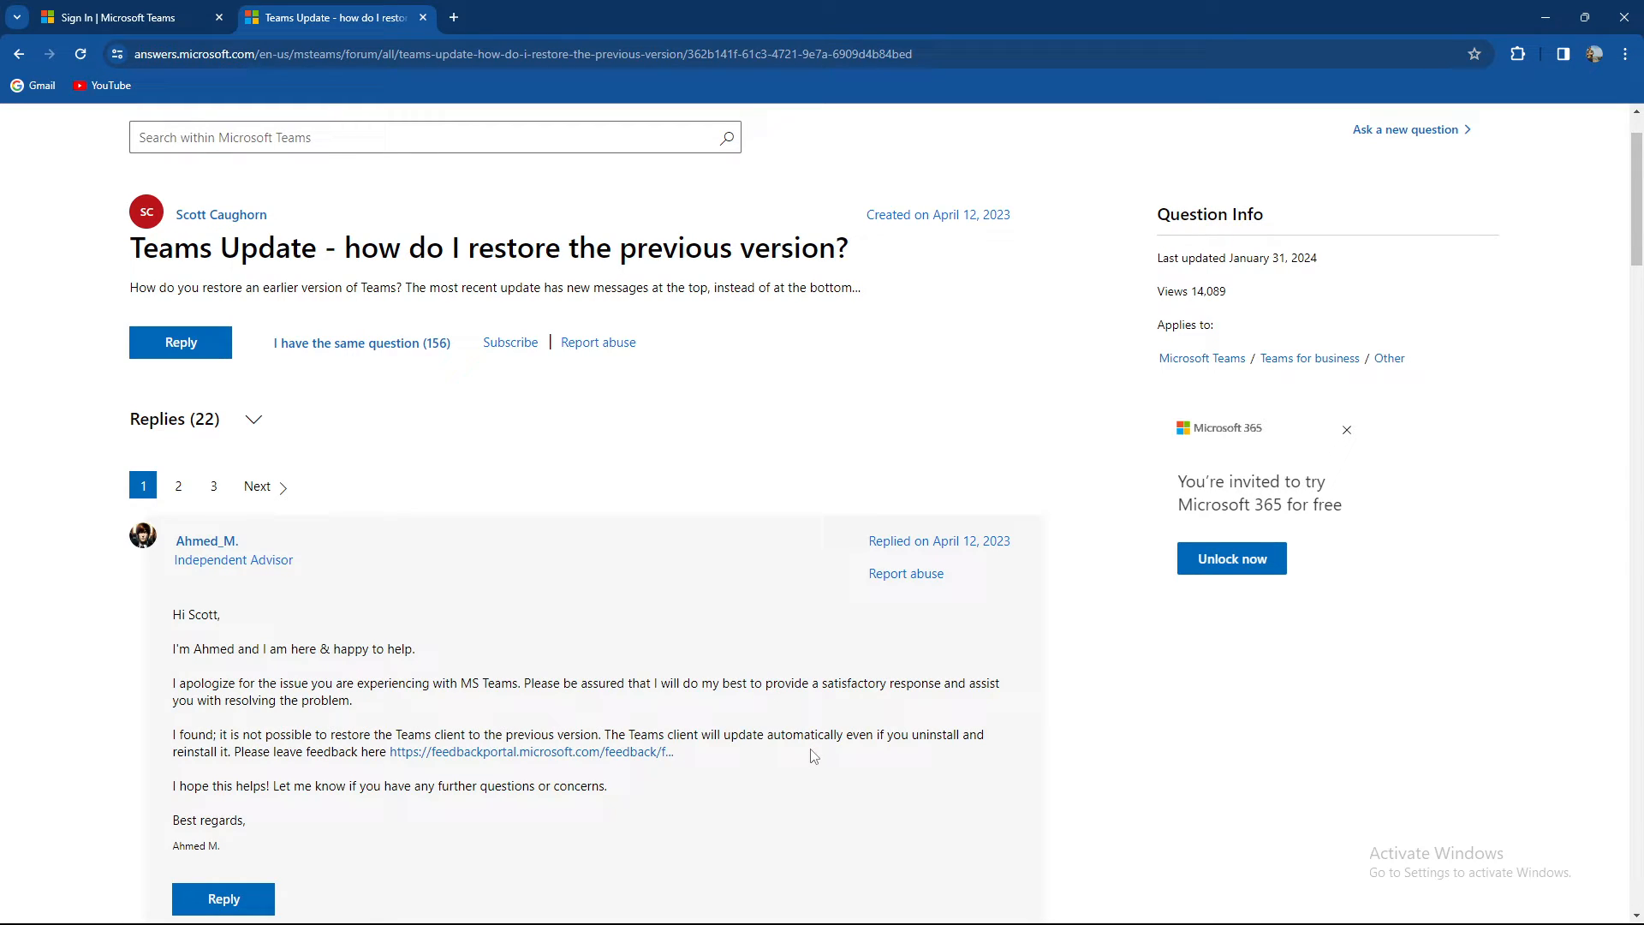
mouse_move(198, 614)
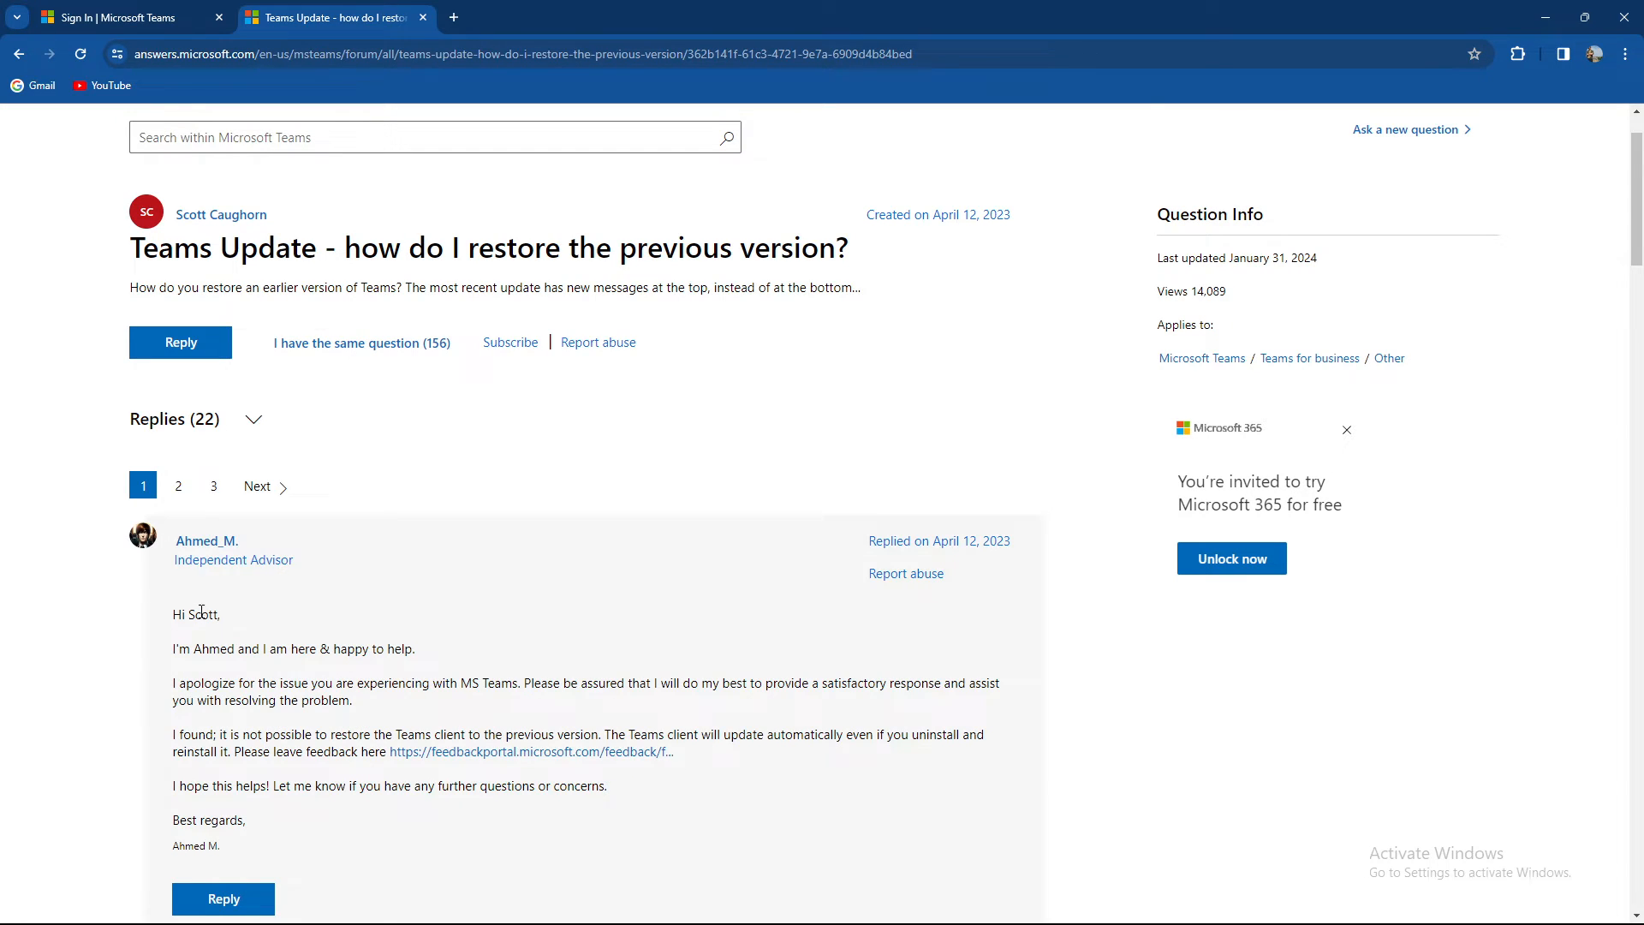
mouse_move(177, 492)
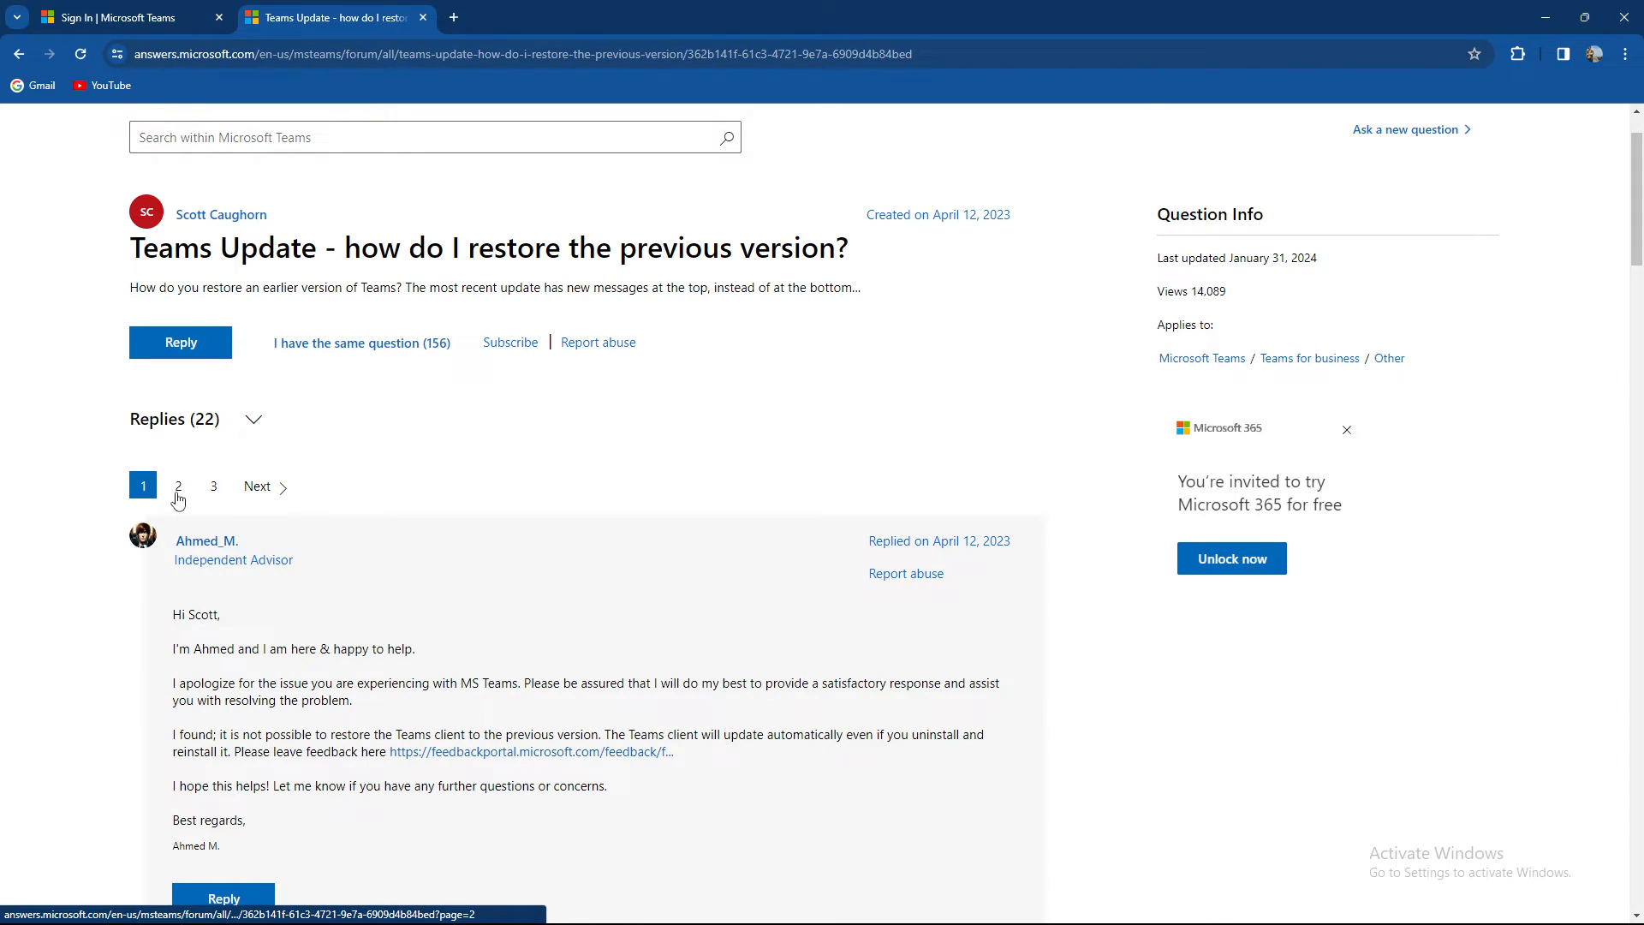
Switch to the 'Sign In | Microsoft Teams' tab showing the Teams log-in page.
left_click(111, 15)
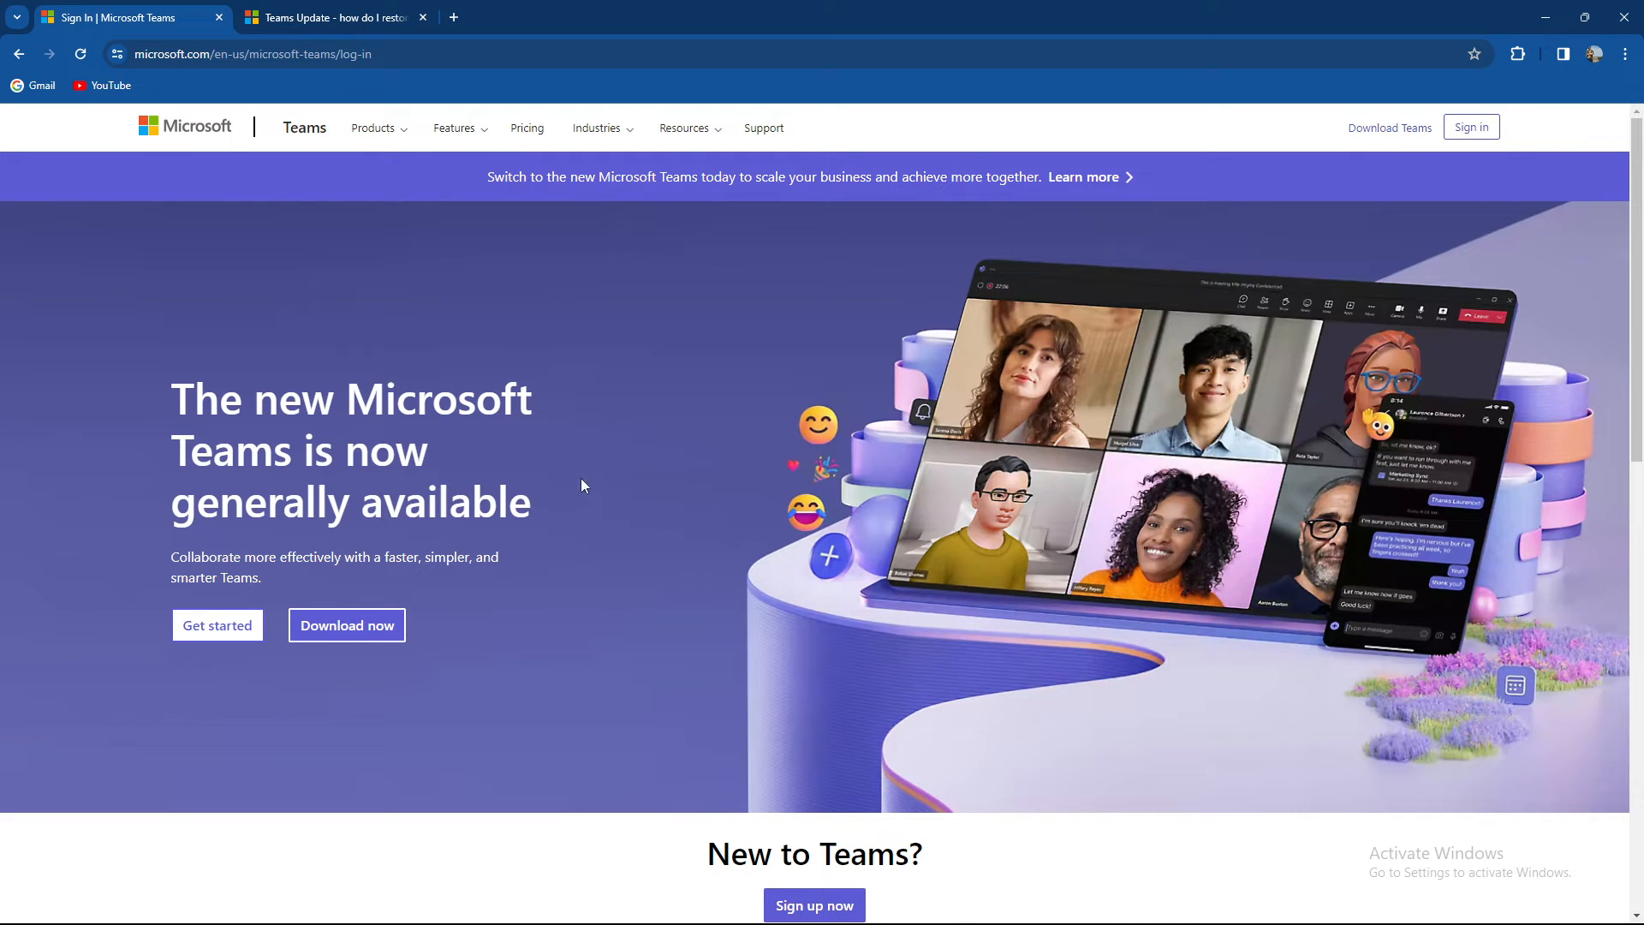
mouse_move(233, 363)
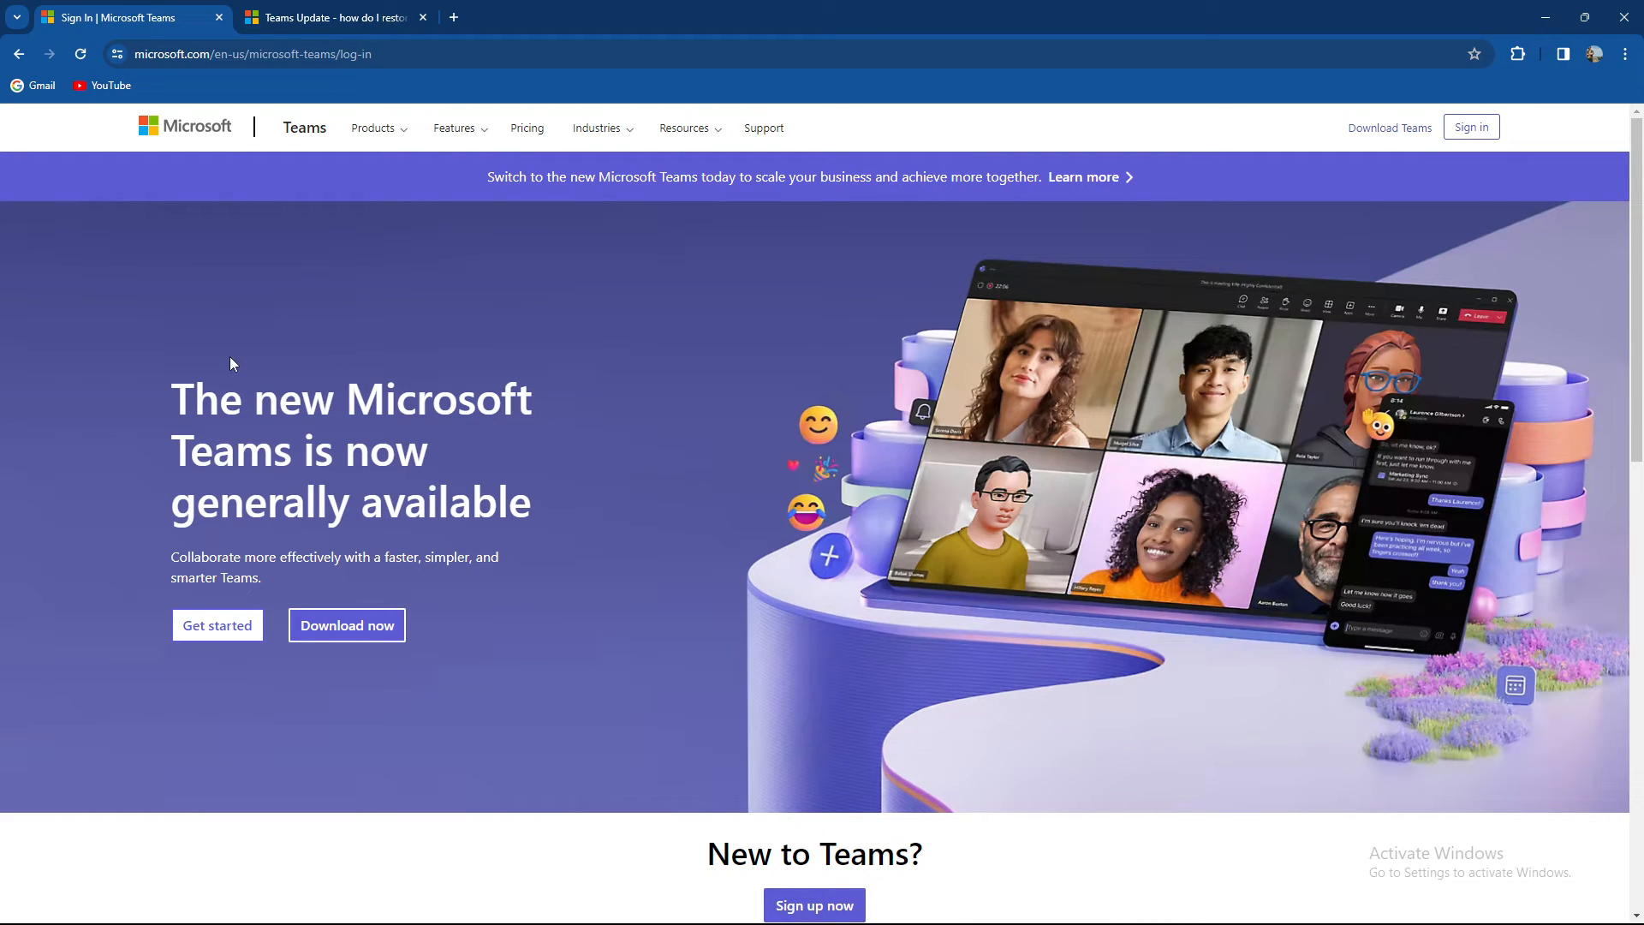